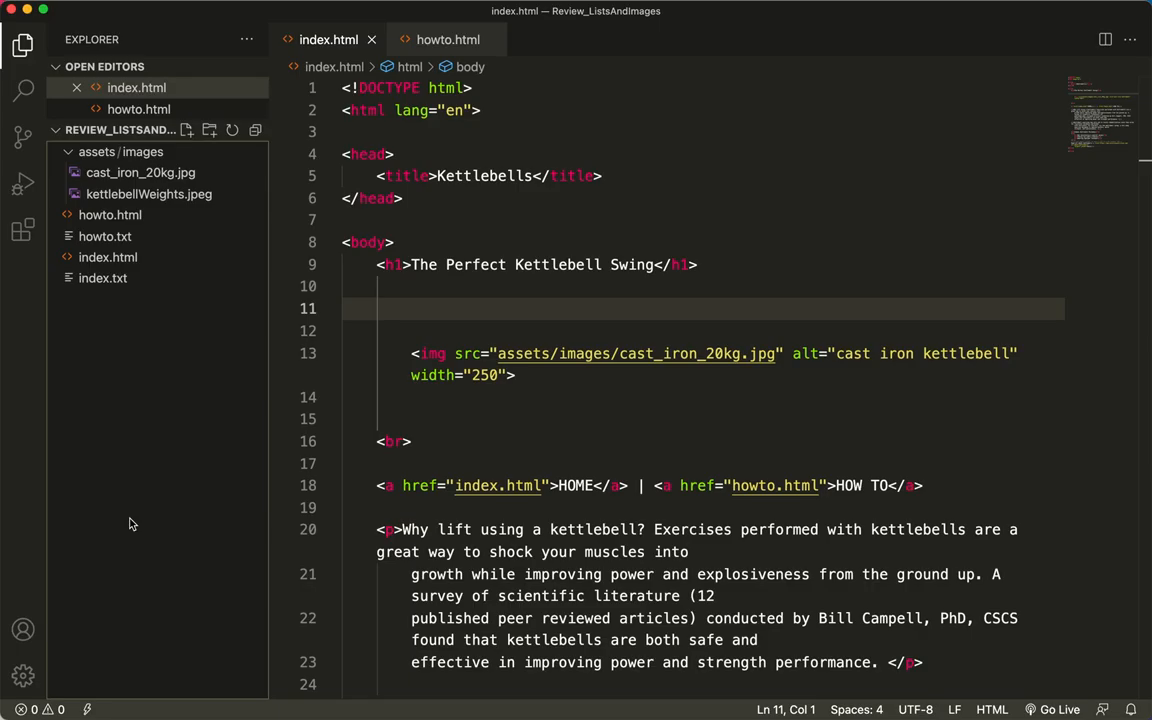
- Wrap the kettlebell img in an <a> element with closing </a> and an empty href=""
left_click(448, 40)
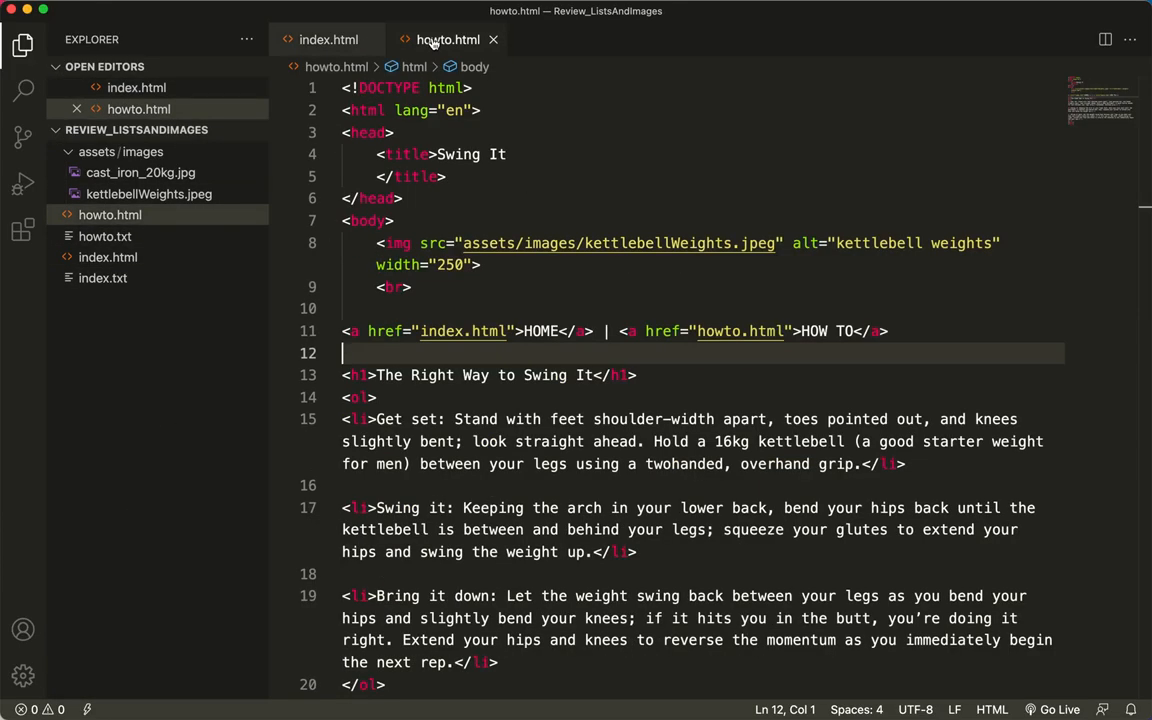
left_click(328, 40)
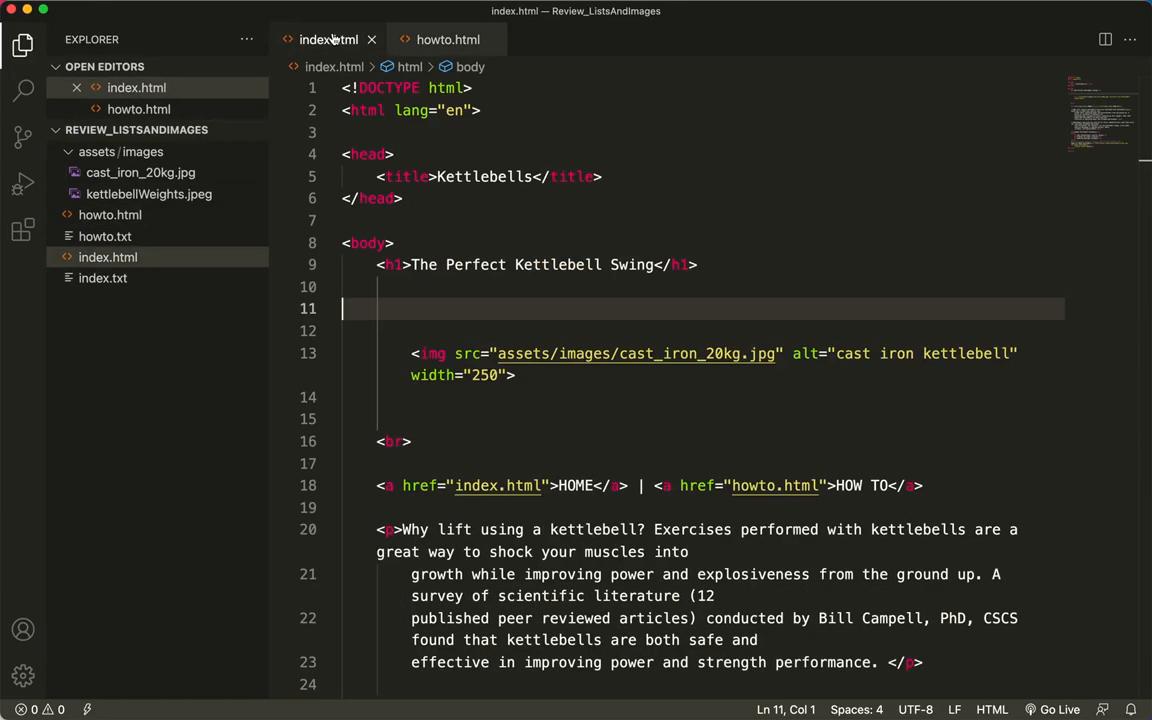
left_click(416, 352)
type("<a>")
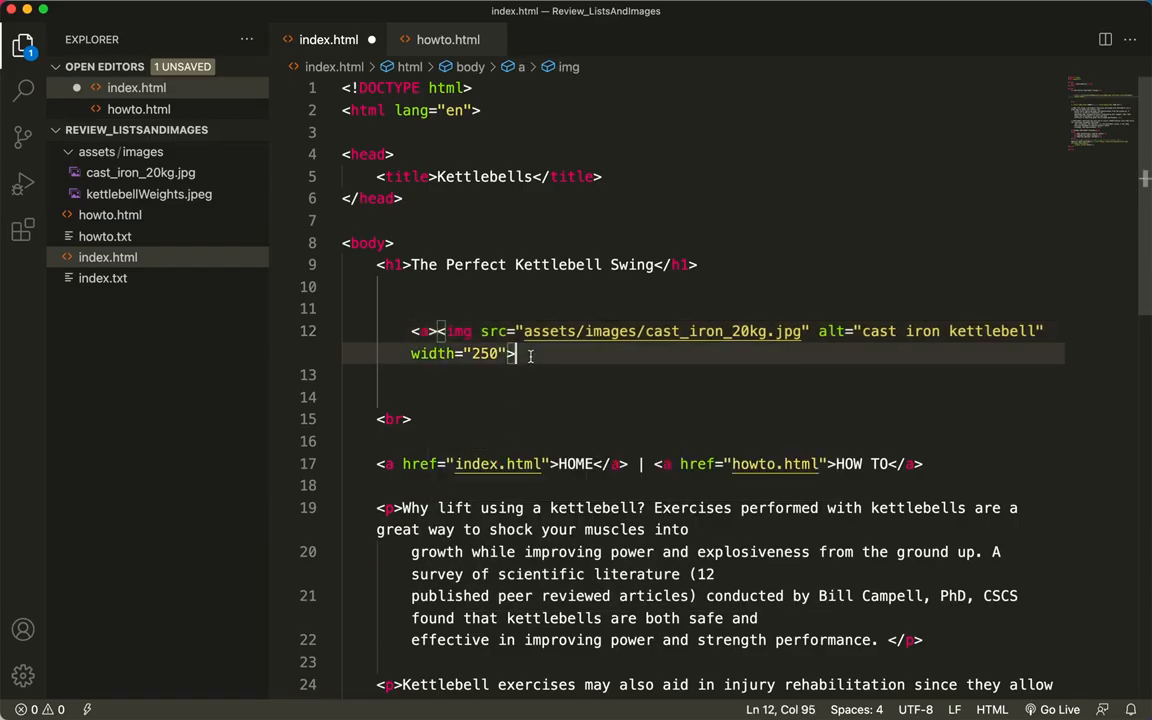
type("</a>")
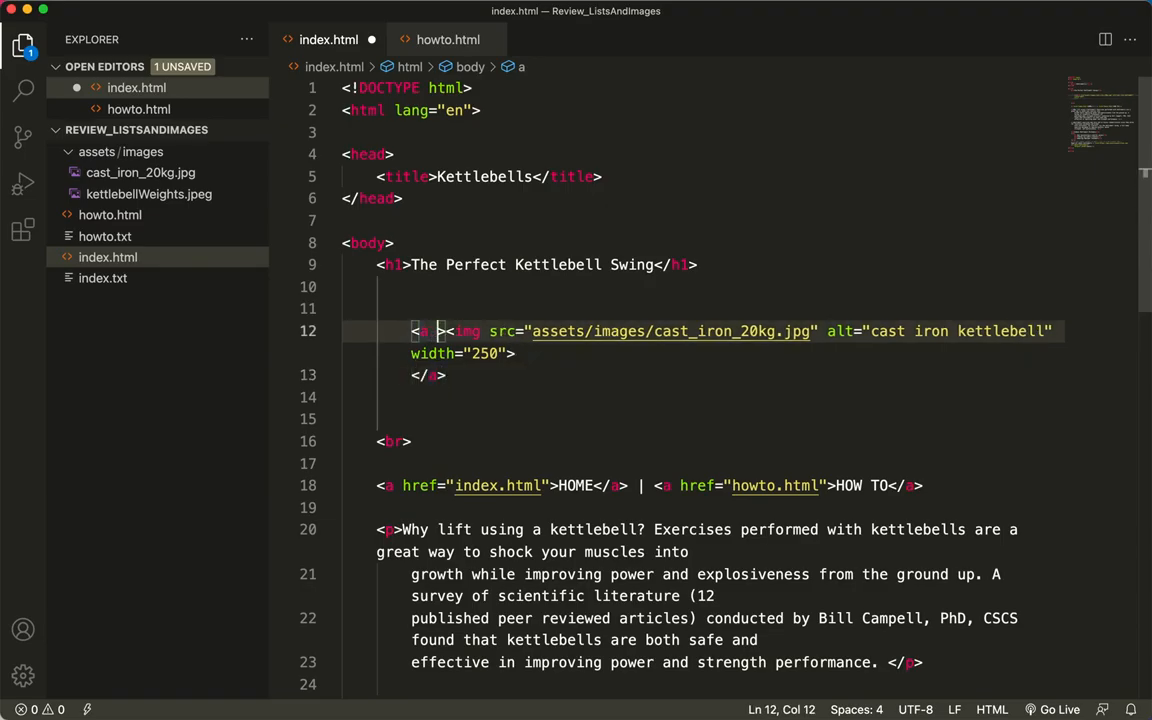
type("href=\"\"")
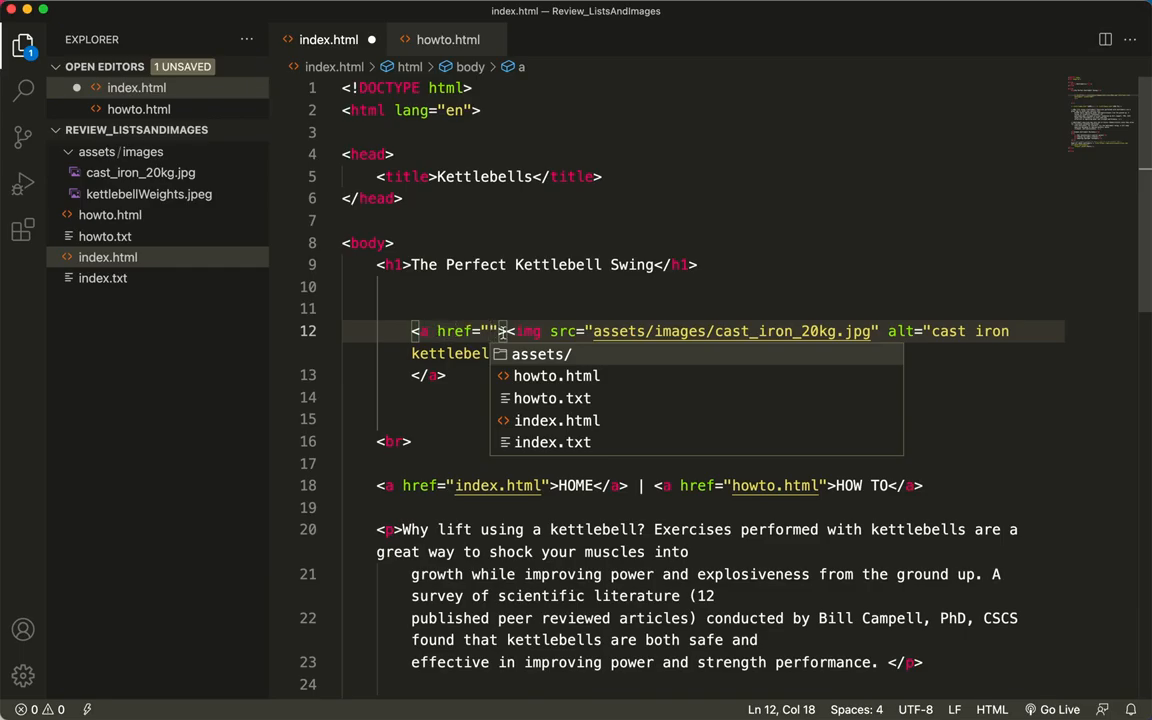
mouse_move(490, 332)
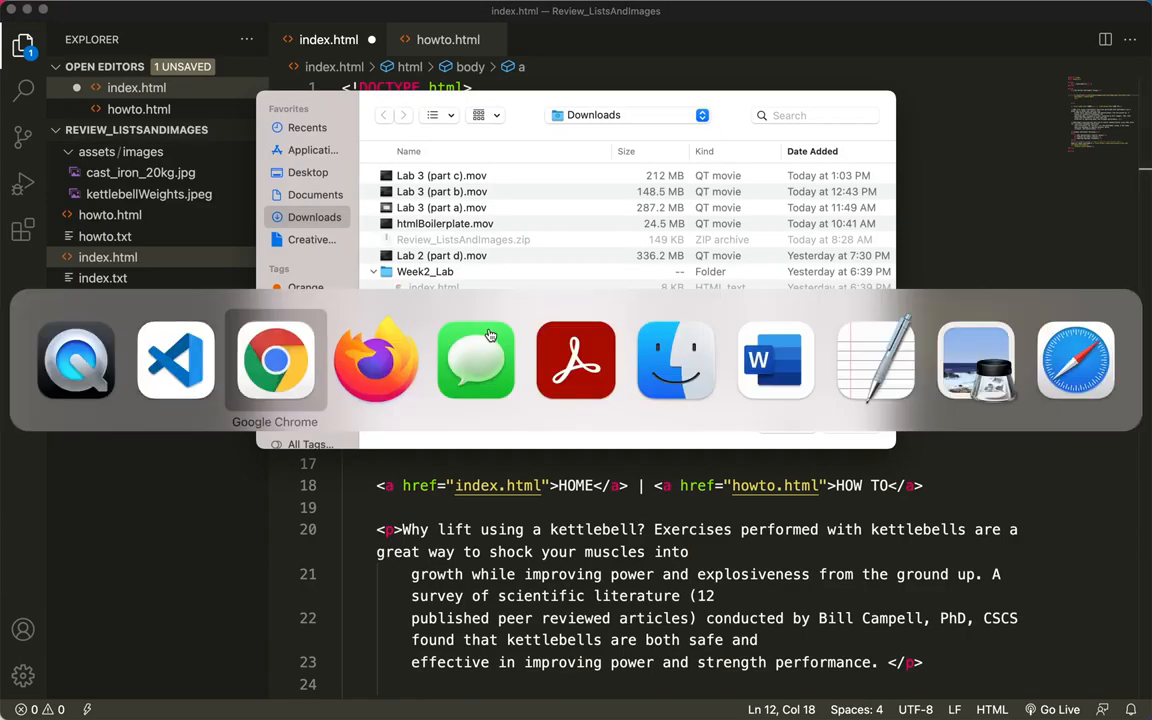
left_click(276, 360)
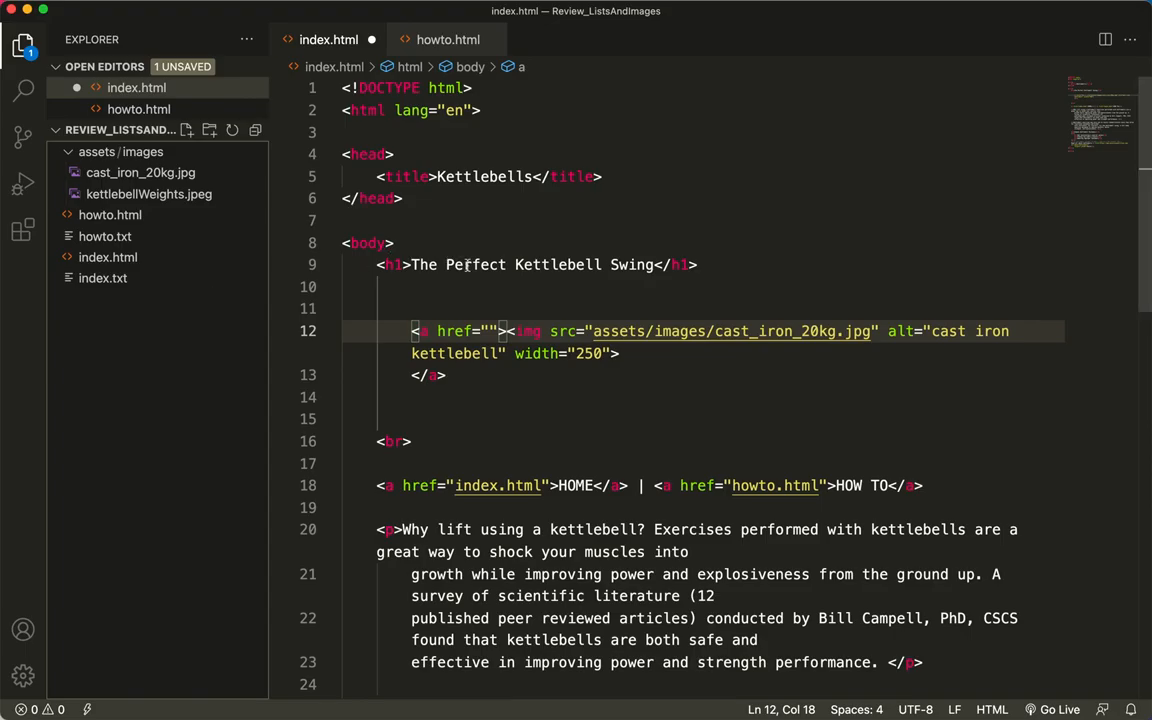
mouse_move(490, 332)
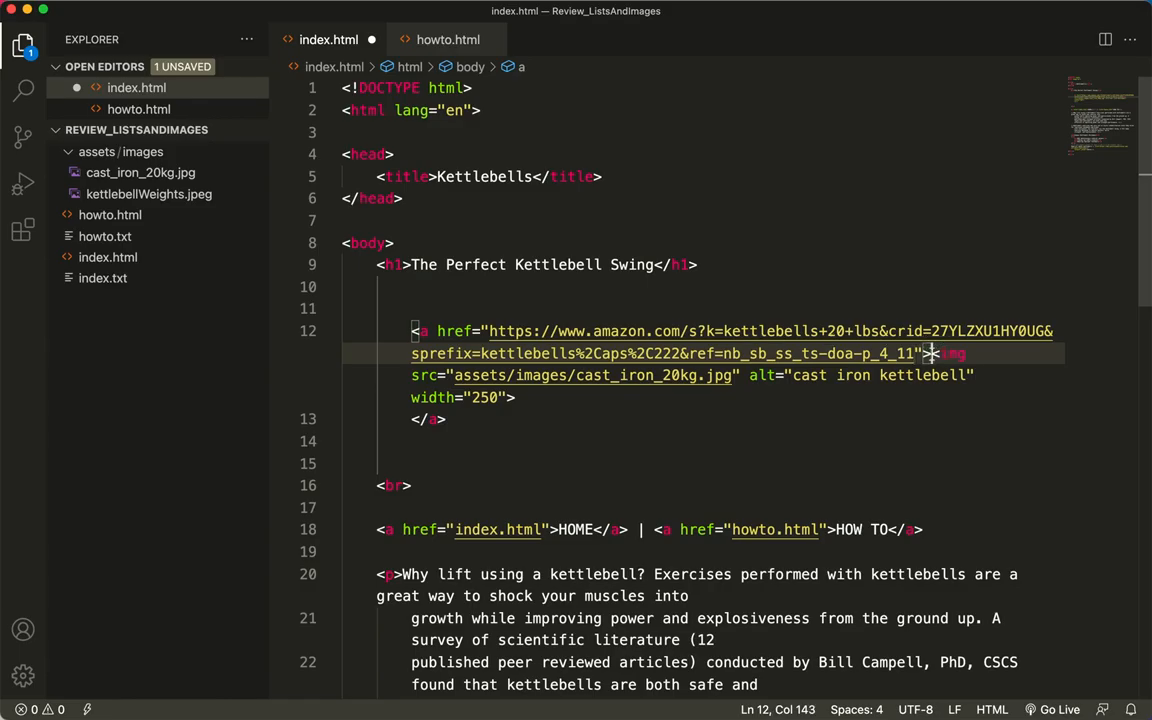
- Break the img tag onto its own line inside the Amazon kettlebell link
key("Enter")
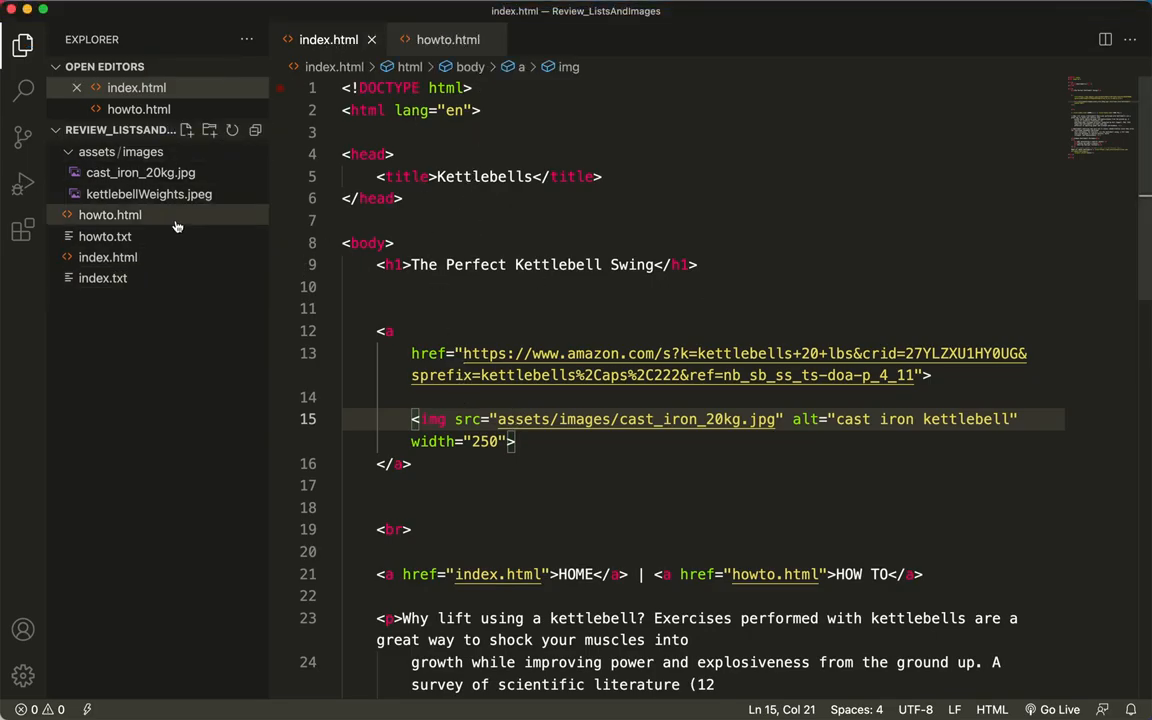
mouse_move(260, 302)
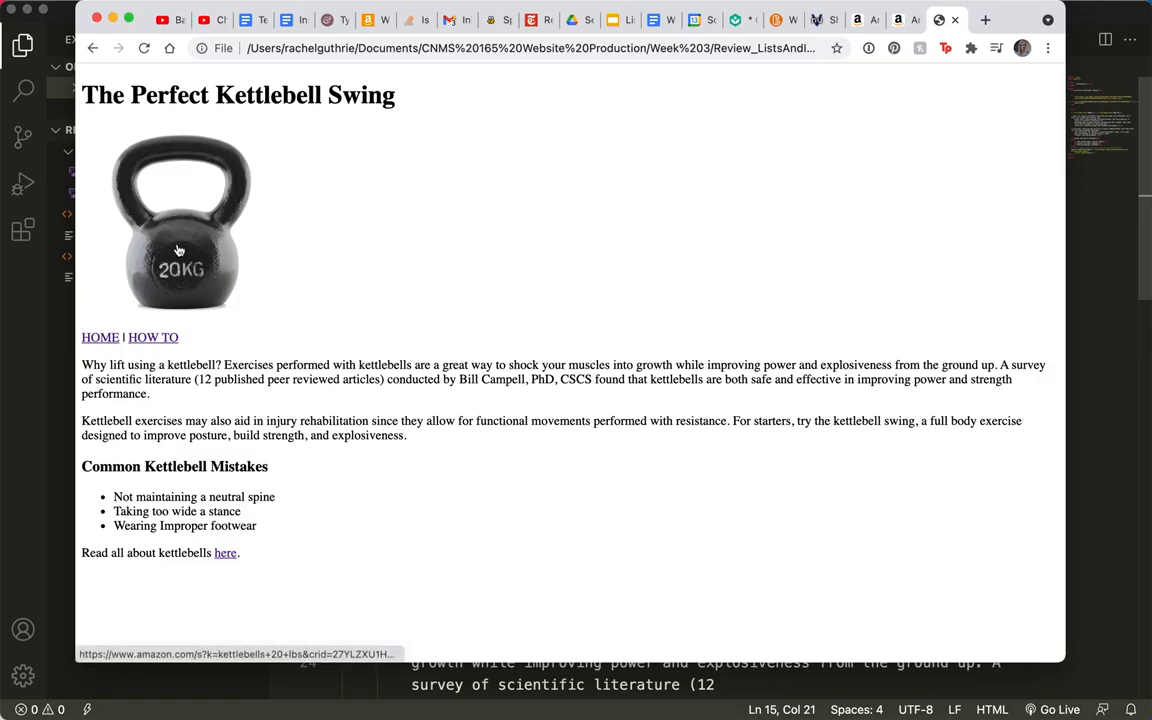
mouse_move(212, 244)
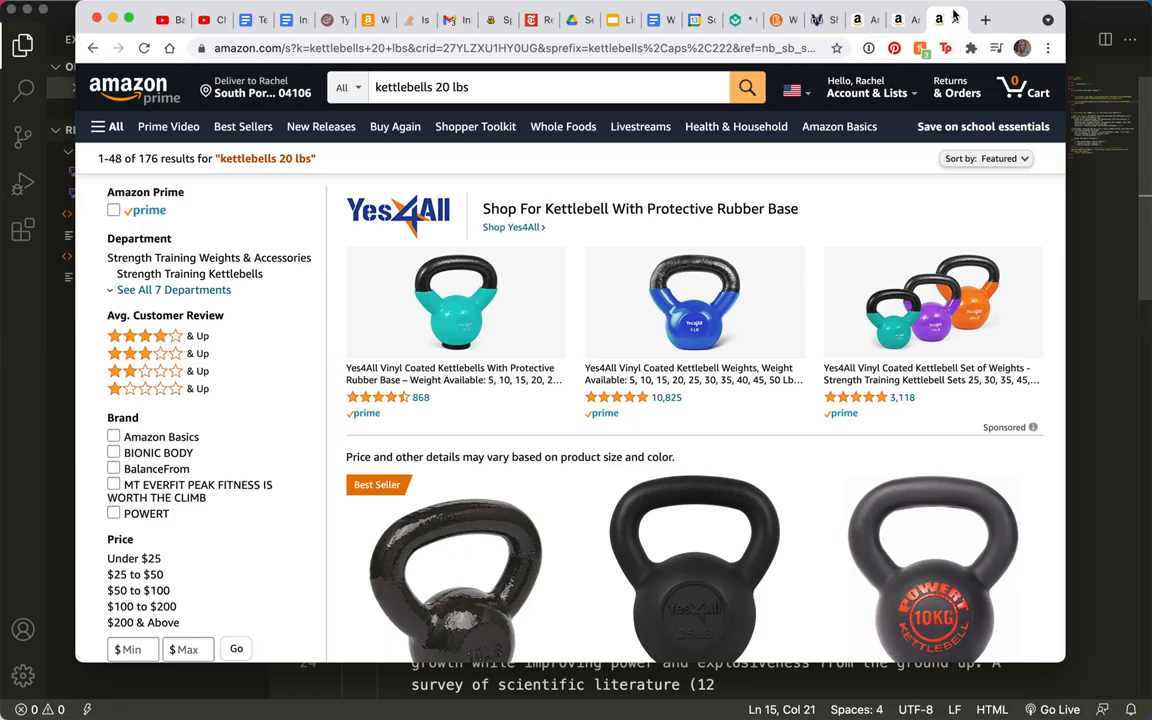
mouse_move(938, 20)
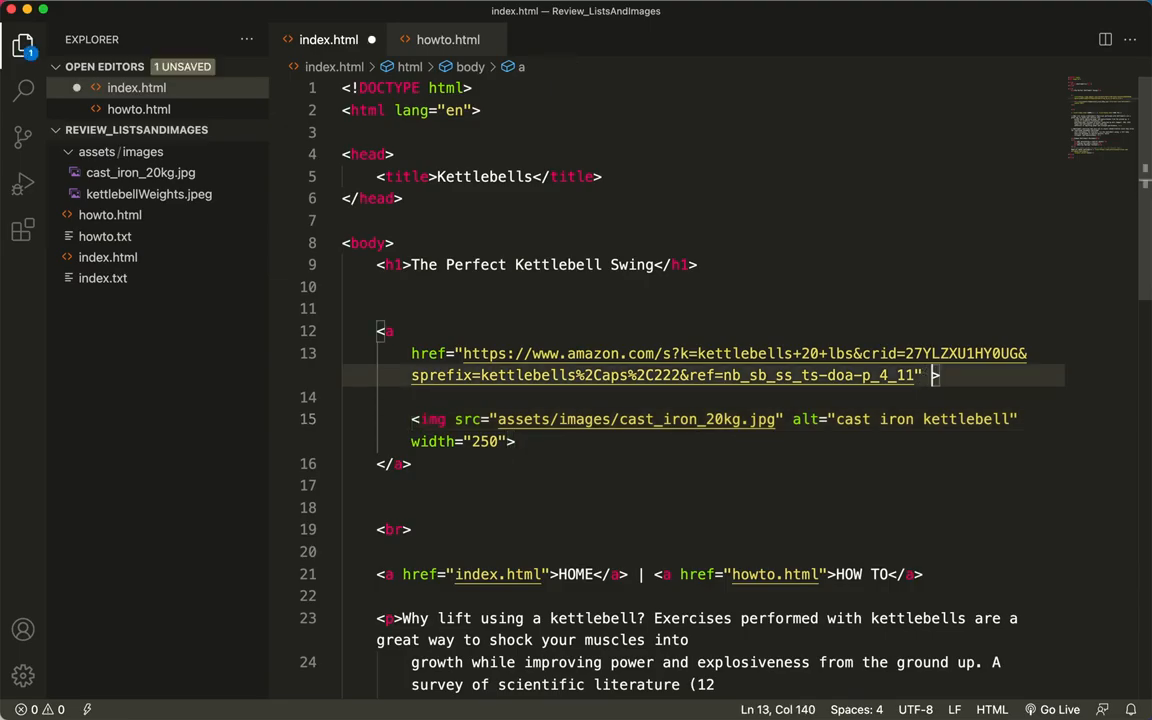
- Add target="_blank" to the Amazon image link after the href
type("target=")
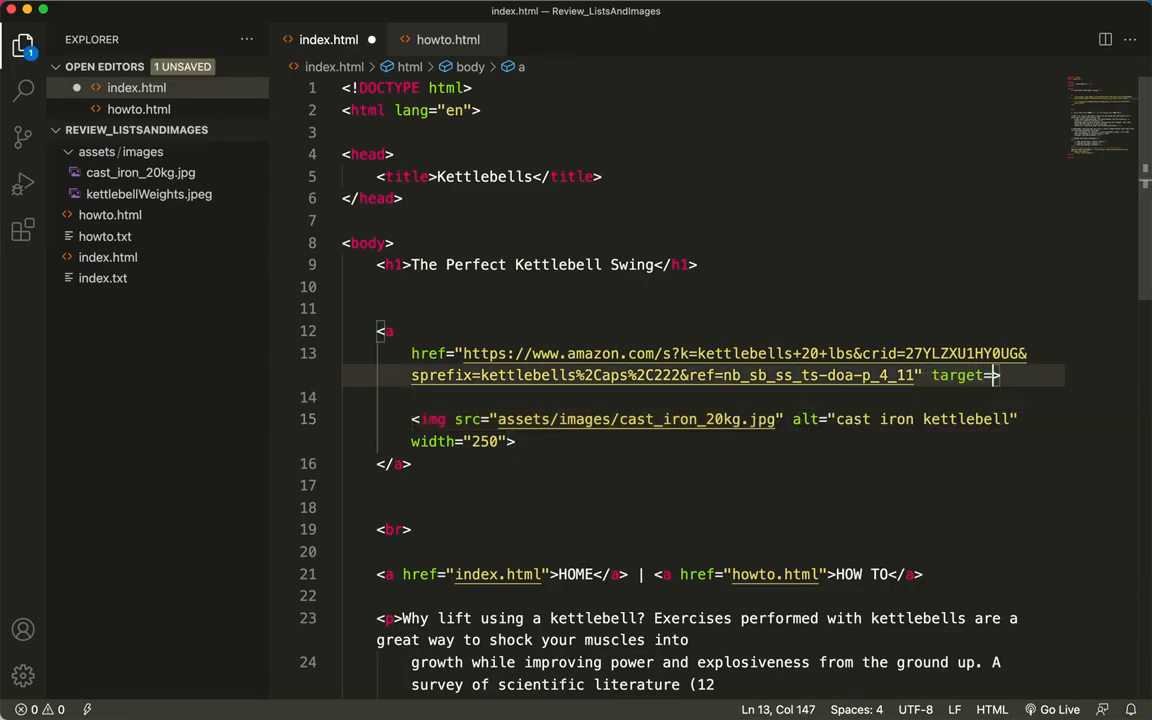
type("\"_")
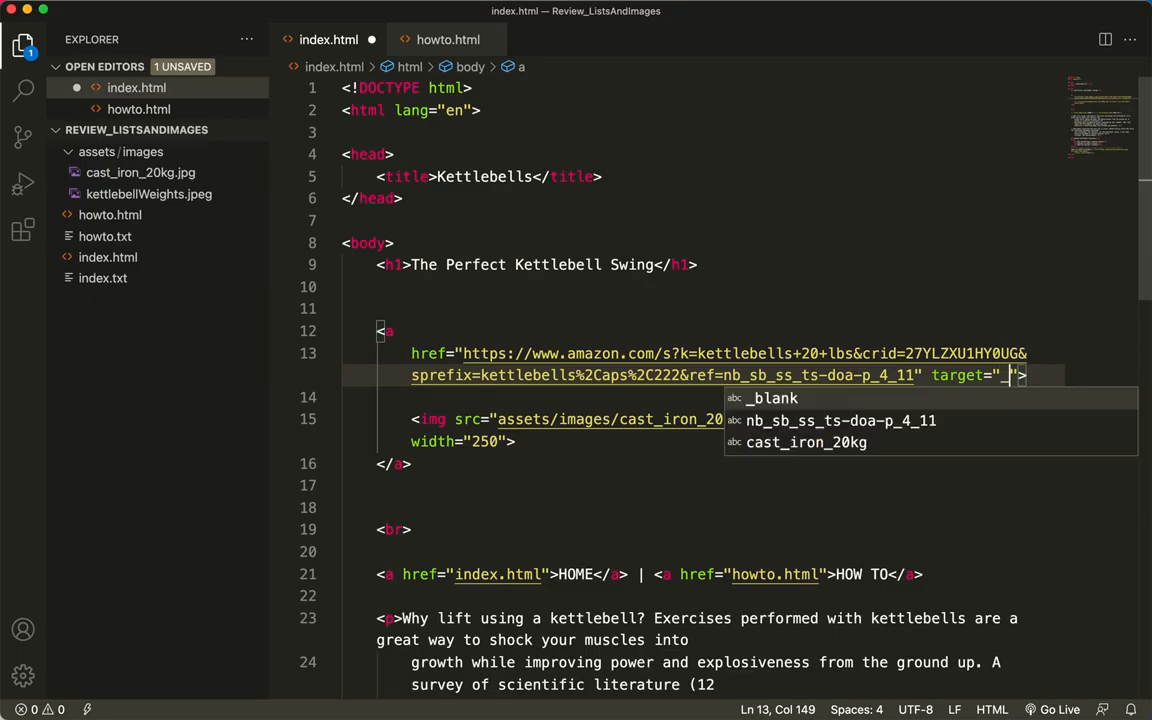
type("blank")
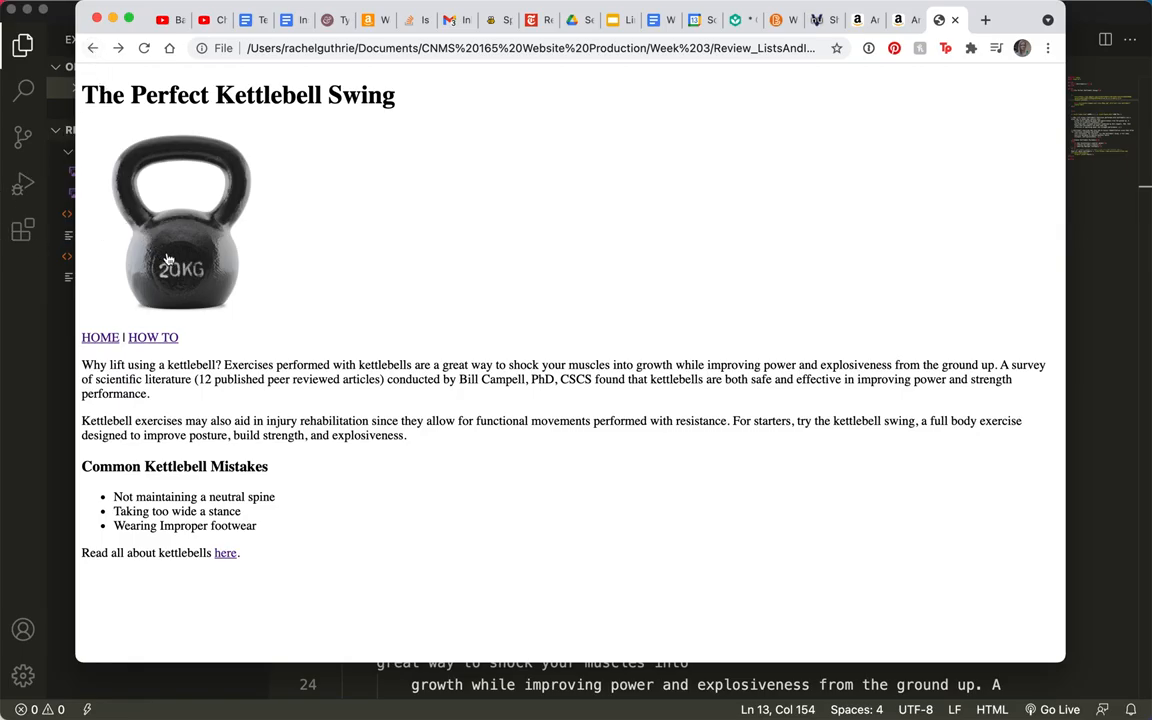
mouse_move(200, 250)
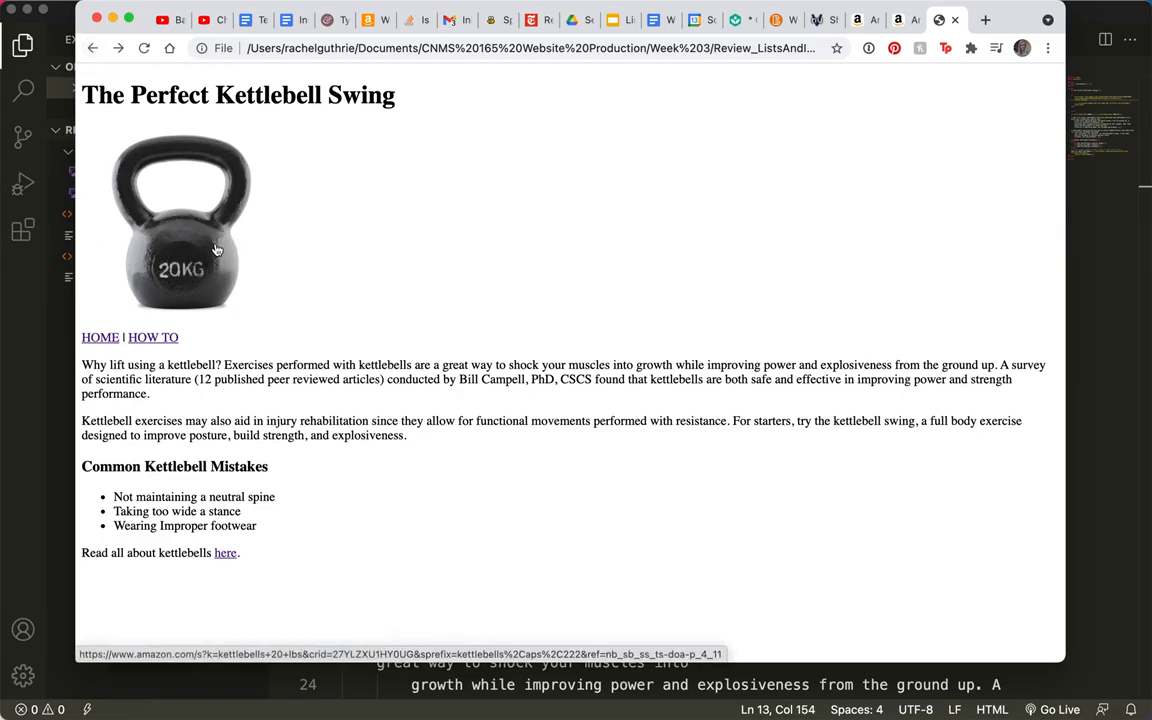
- Follow the kettlebell image to the Amazon results tab, then return to the editor
left_click(224, 552)
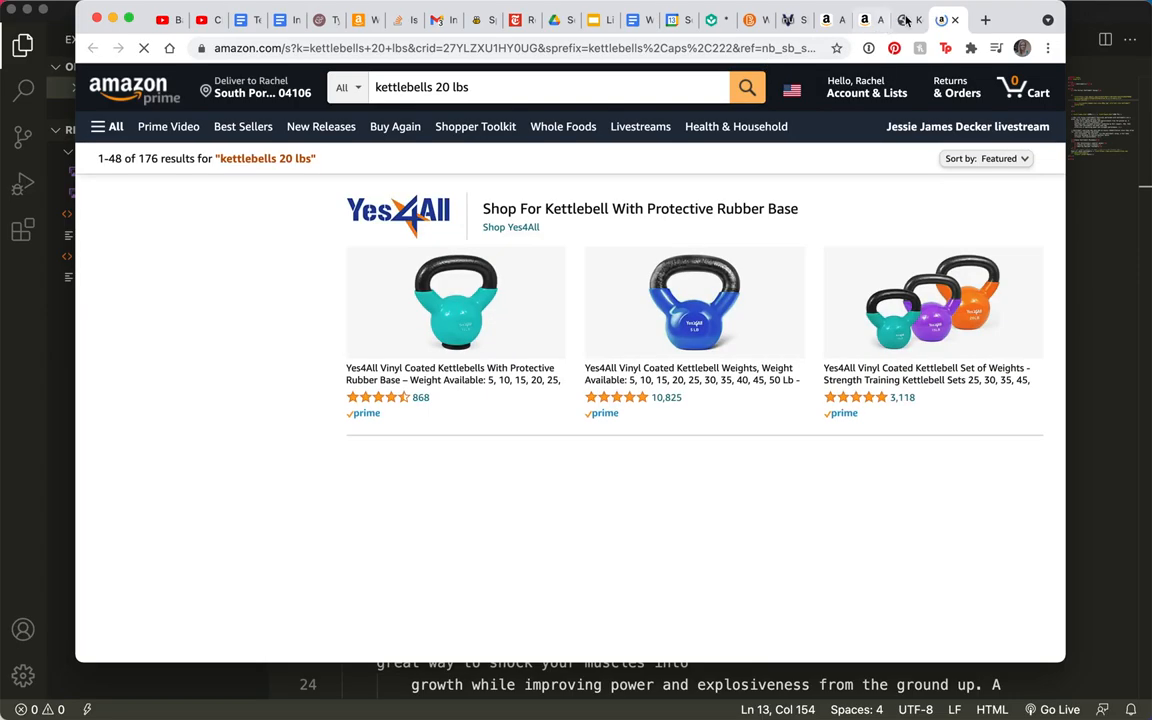
left_click(944, 20)
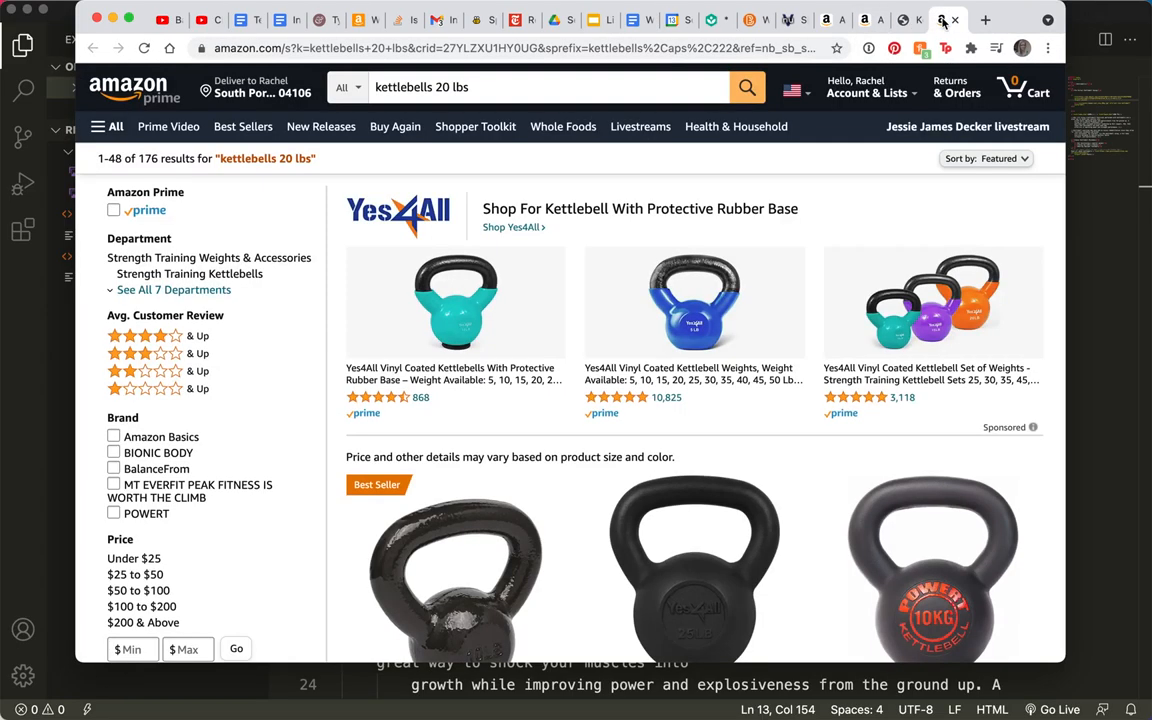
left_click(948, 20)
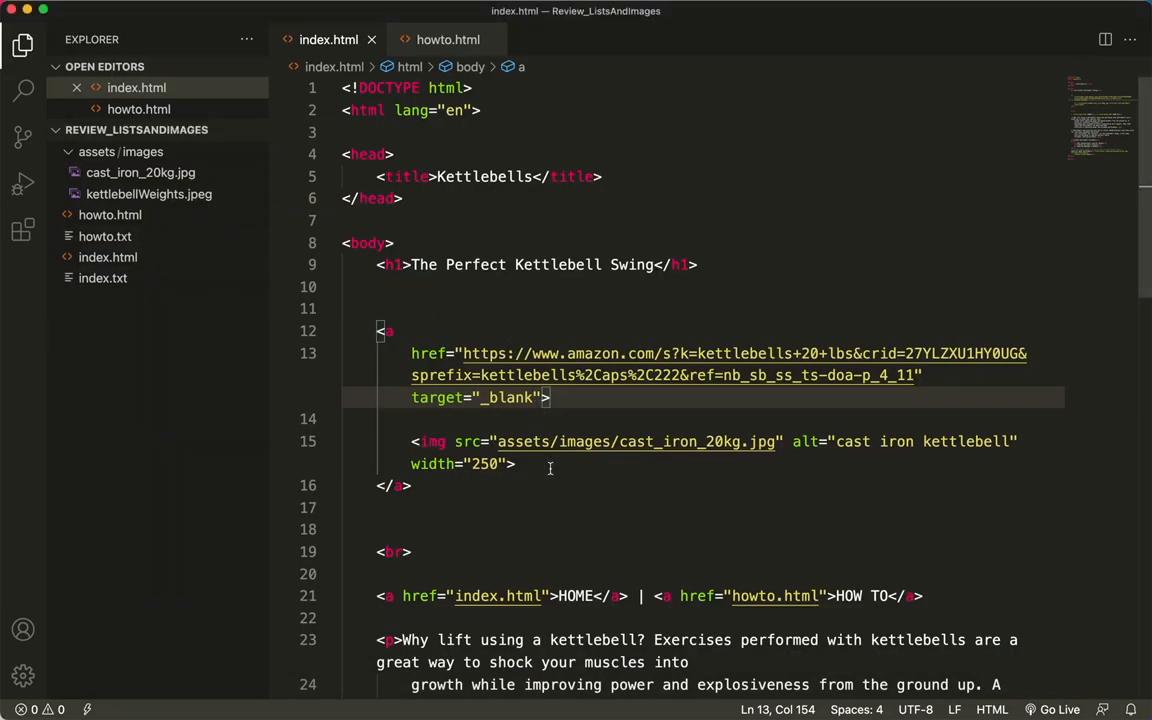
mouse_move(648, 476)
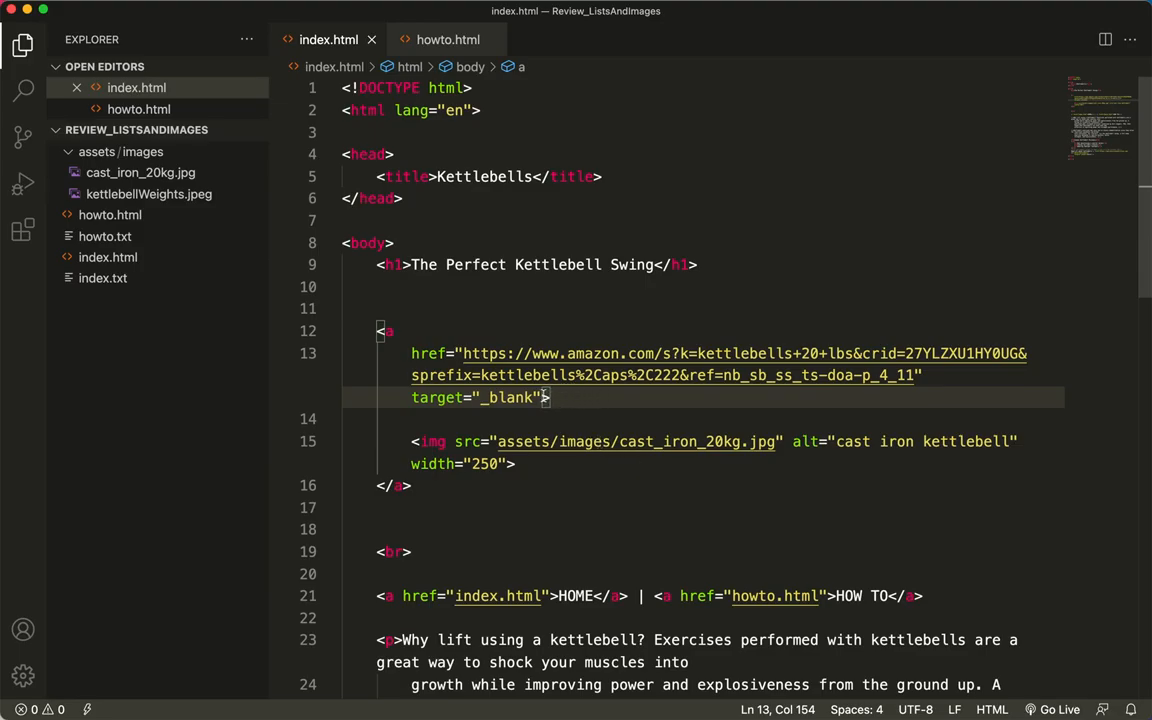
- Add title="Buy a 20LB kettlebell on Amazon" to the link and save index.html
type("title")
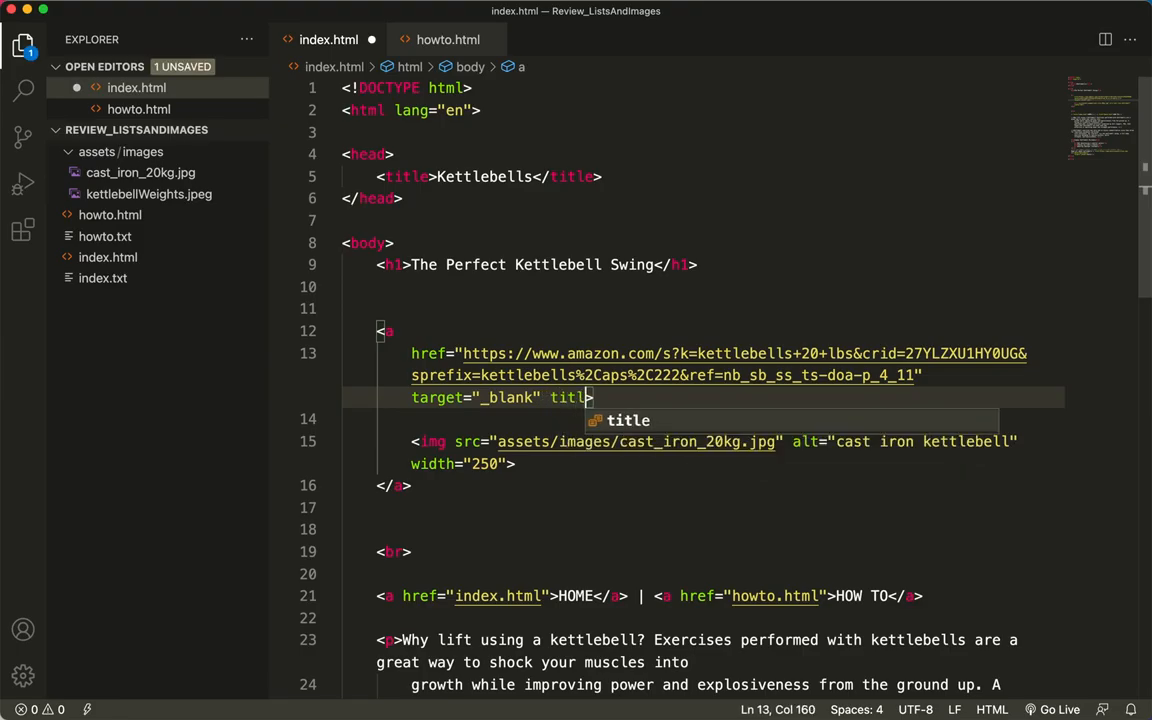
type(">")
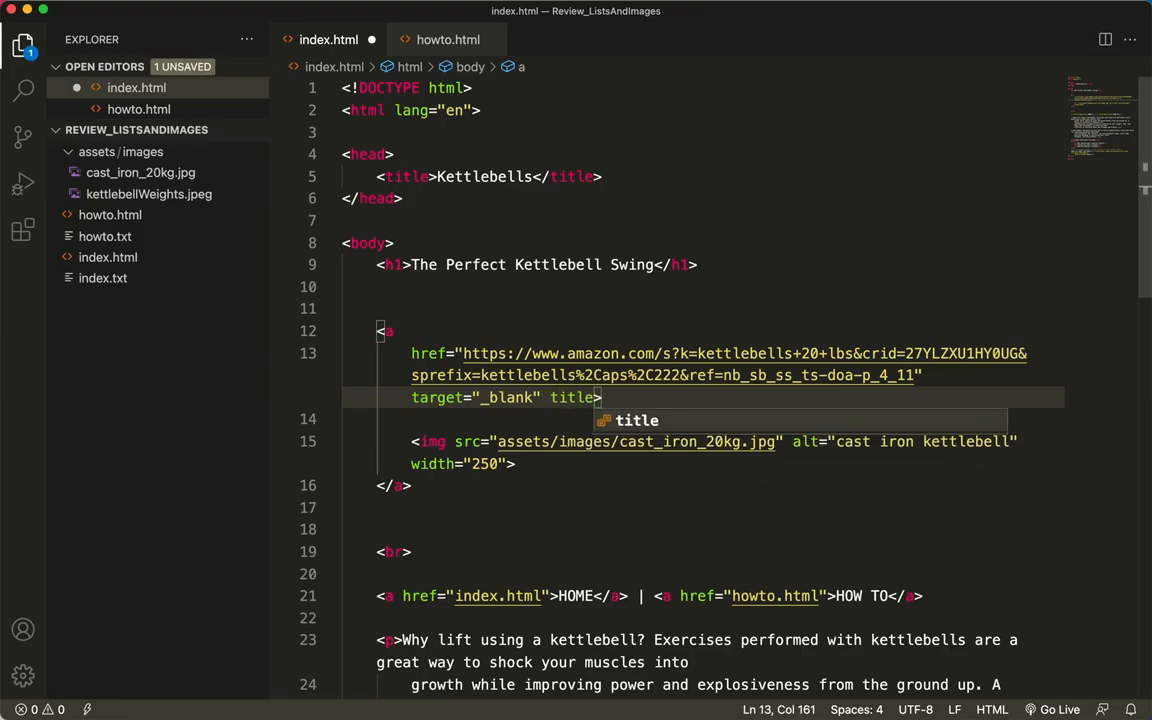
type("+")
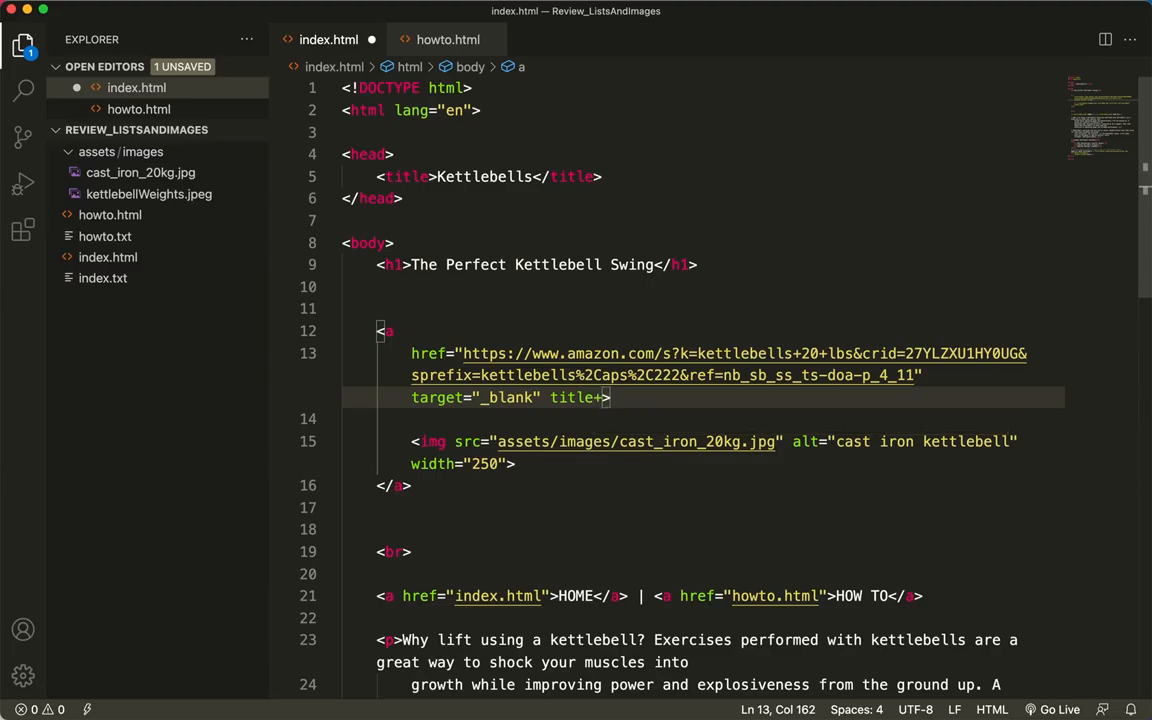
type("\"")
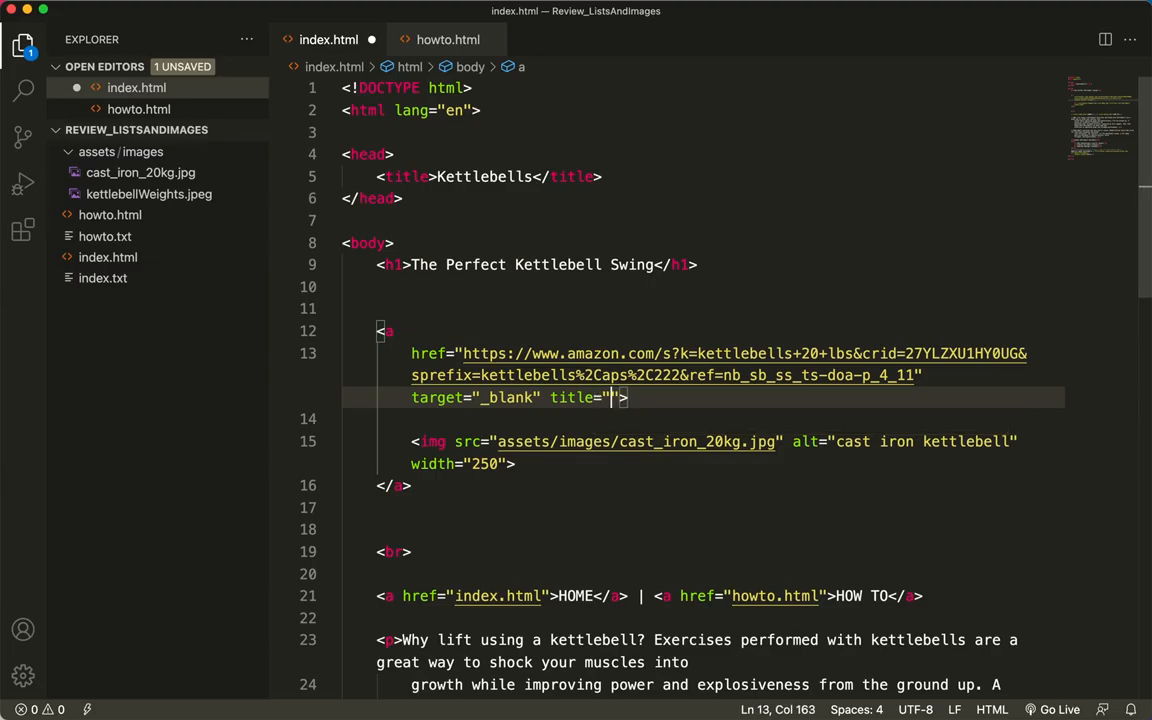
type("Buy a")
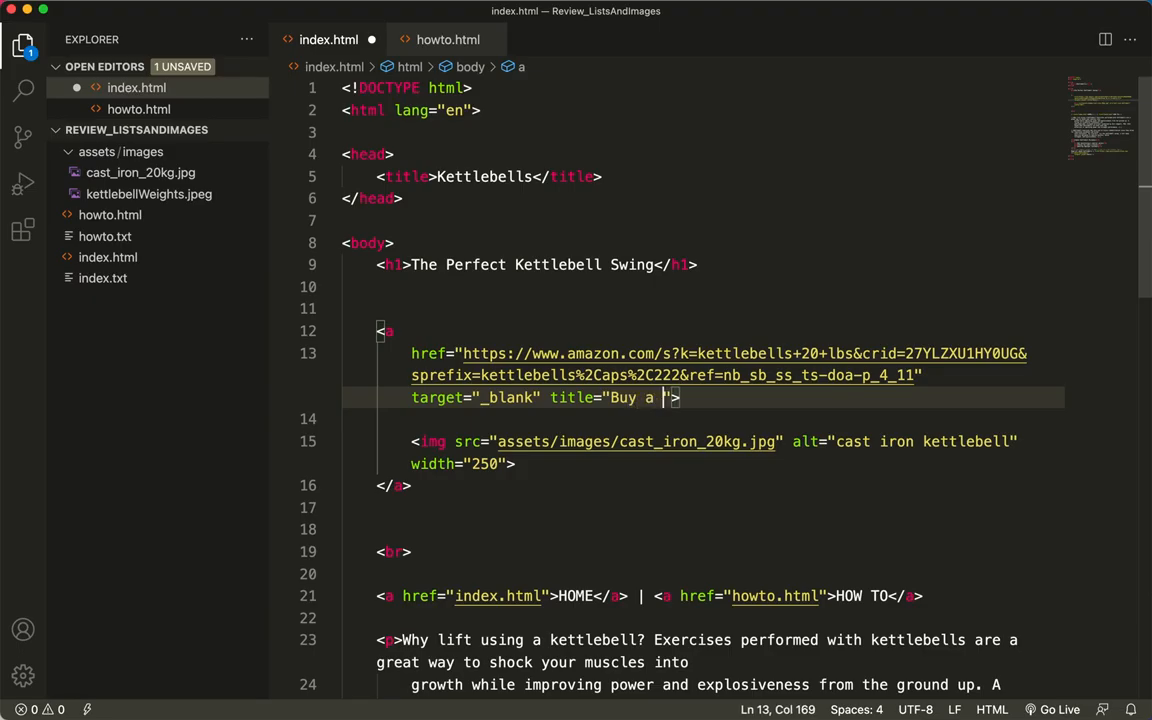
type("20LB kettlebell on Amazon")
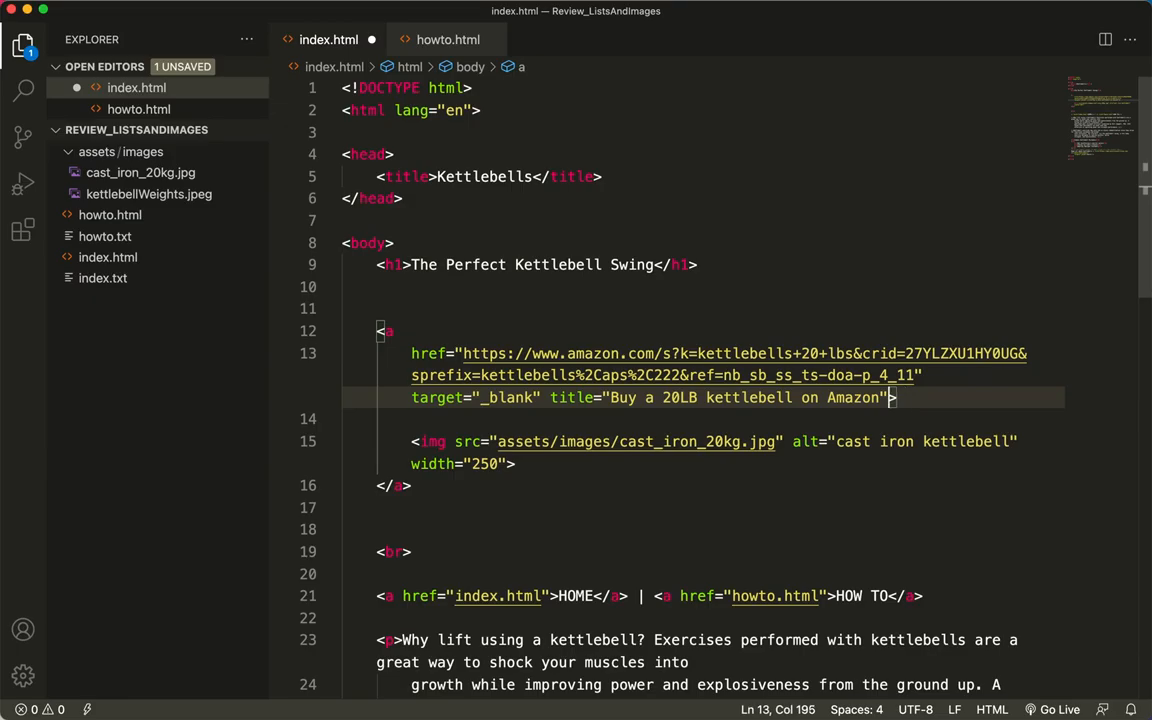
mouse_move(548, 396)
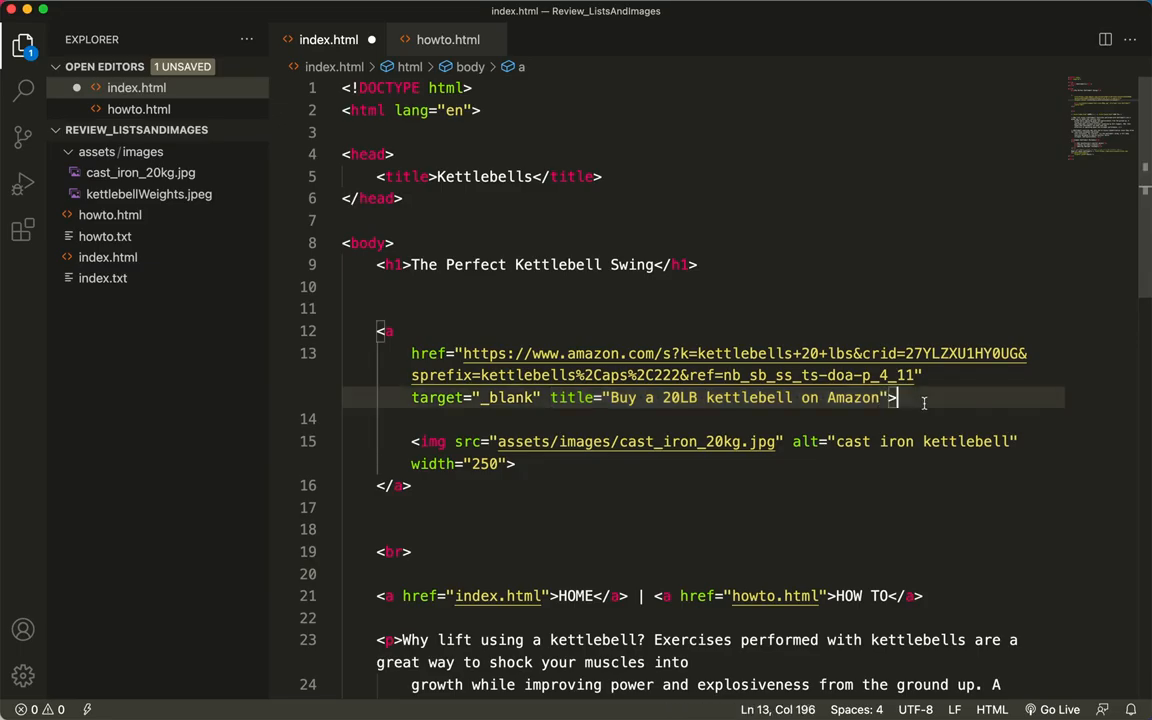
key("cmd+s")
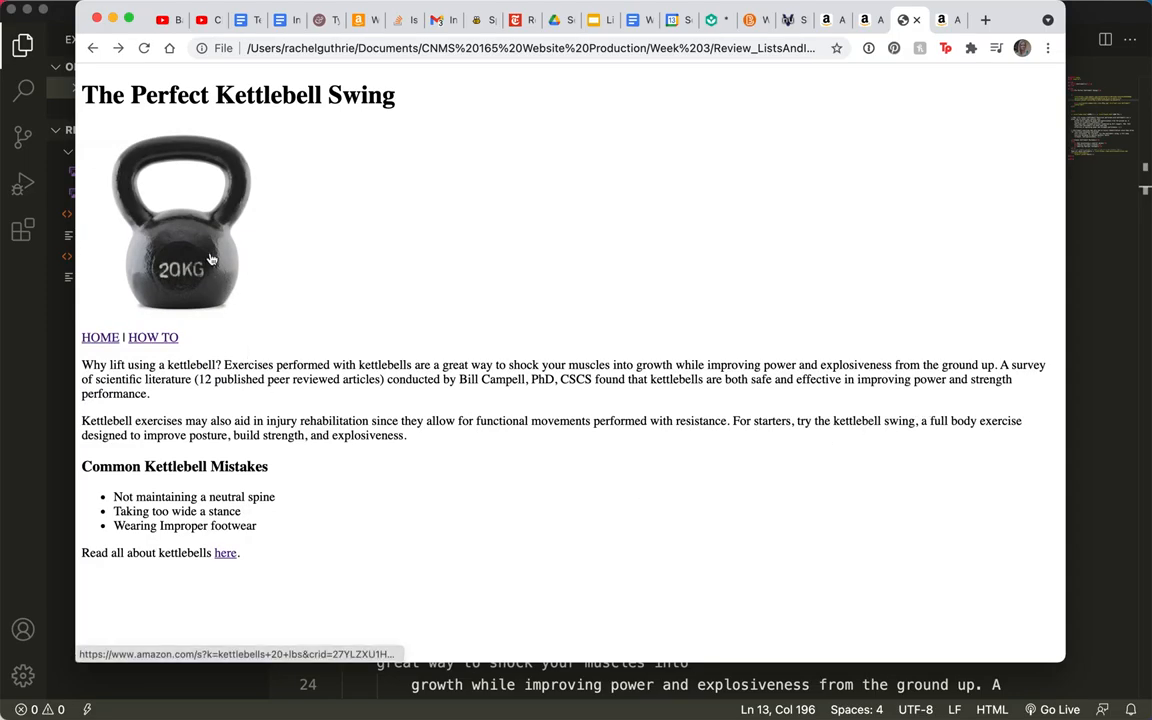
mouse_move(210, 264)
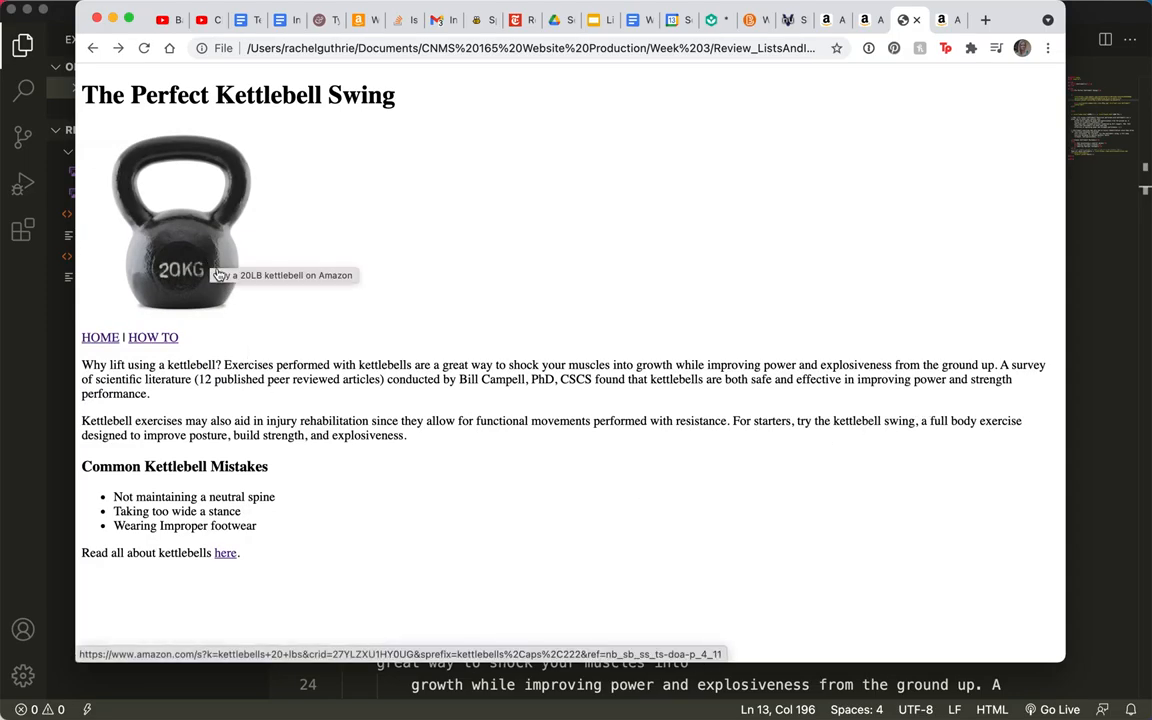